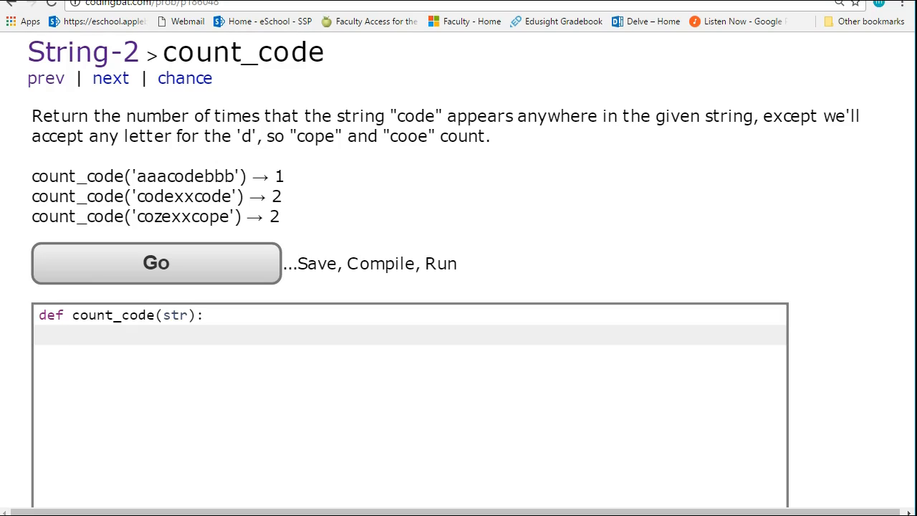
mouse_move(249, 306)
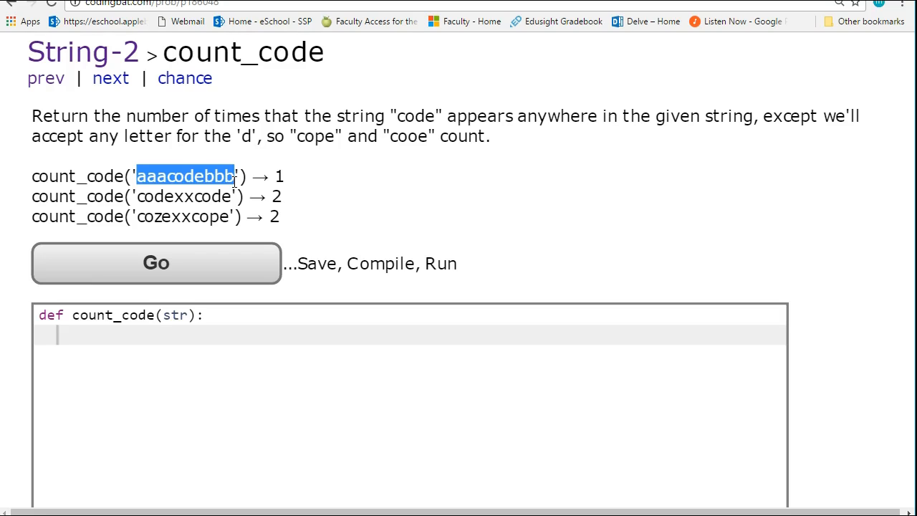
left_click(91, 375)
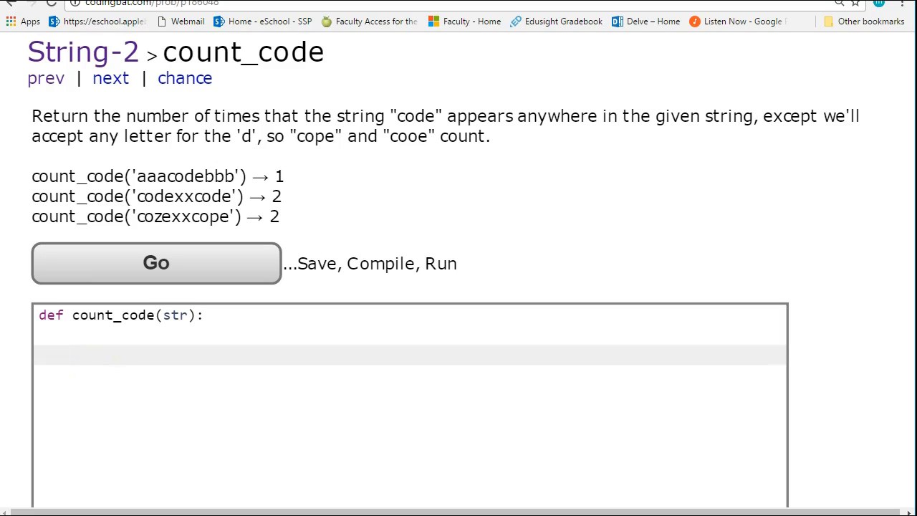
type("'''")
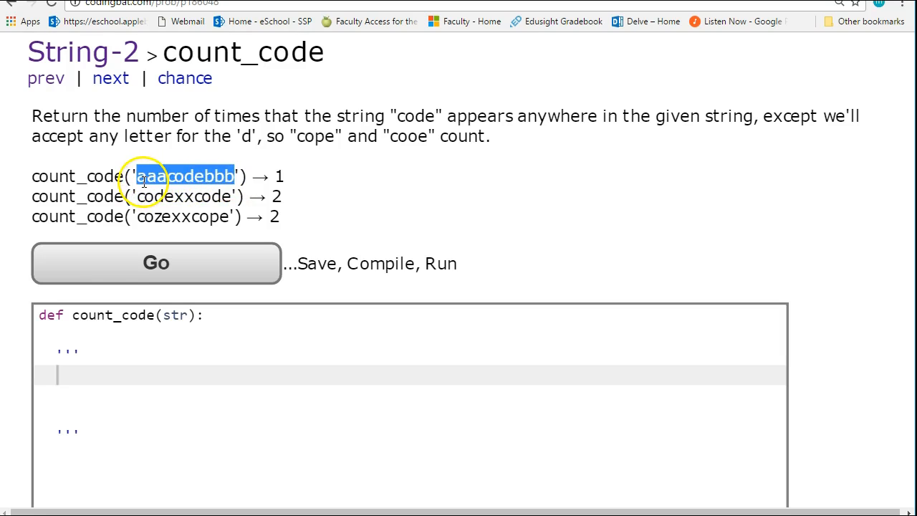
type("str = aaacodebbb")
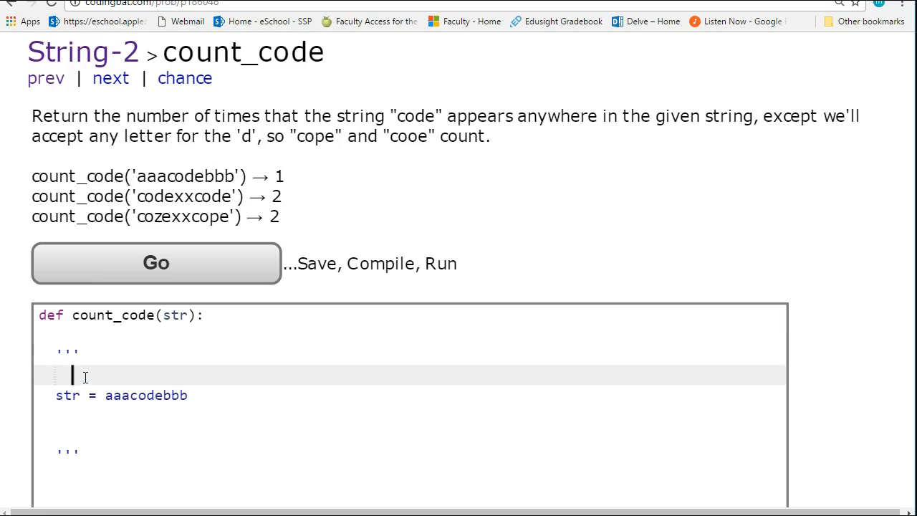
type("0123")
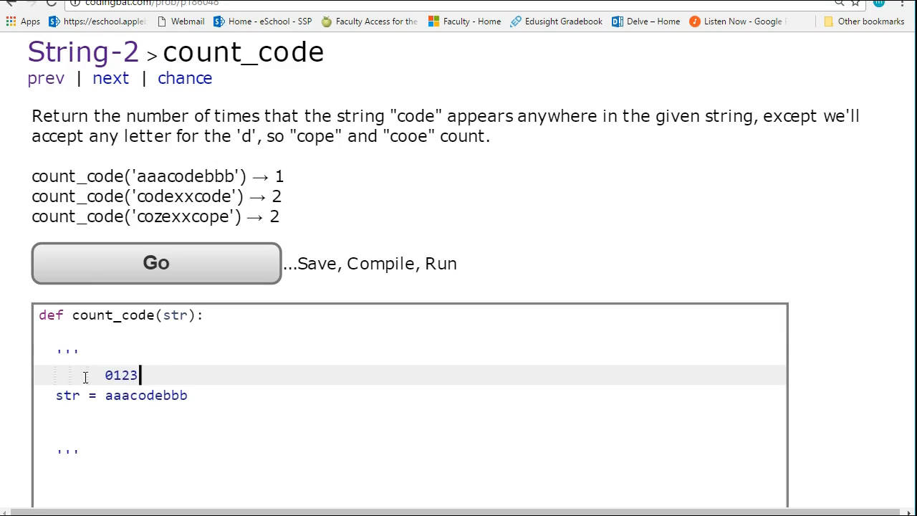
type("456789")
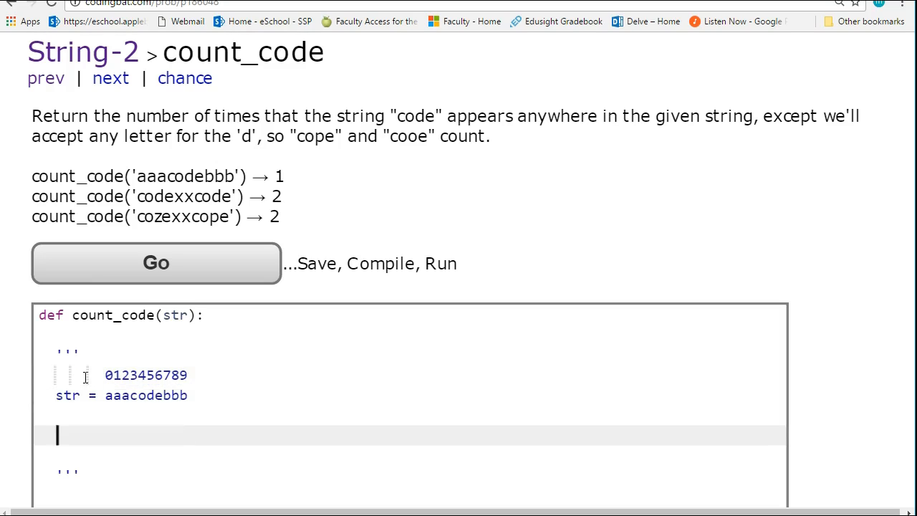
- Note the slices str[0:4] = aaac and str[6:10] = ebbb in the comment
type("s")
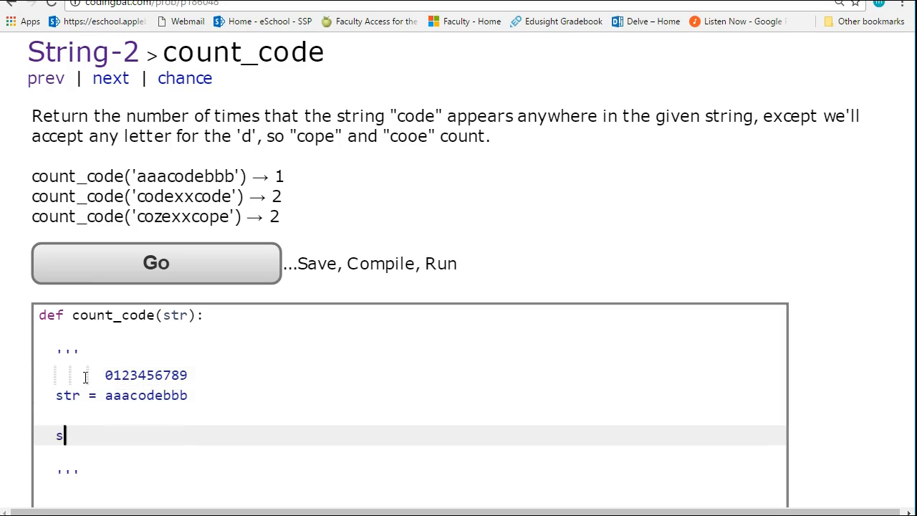
type("tr[")
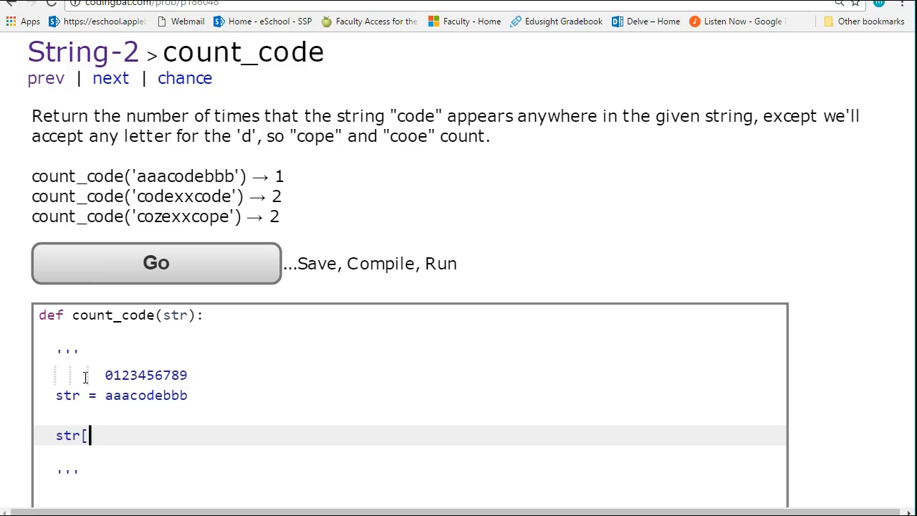
type("0:4]")
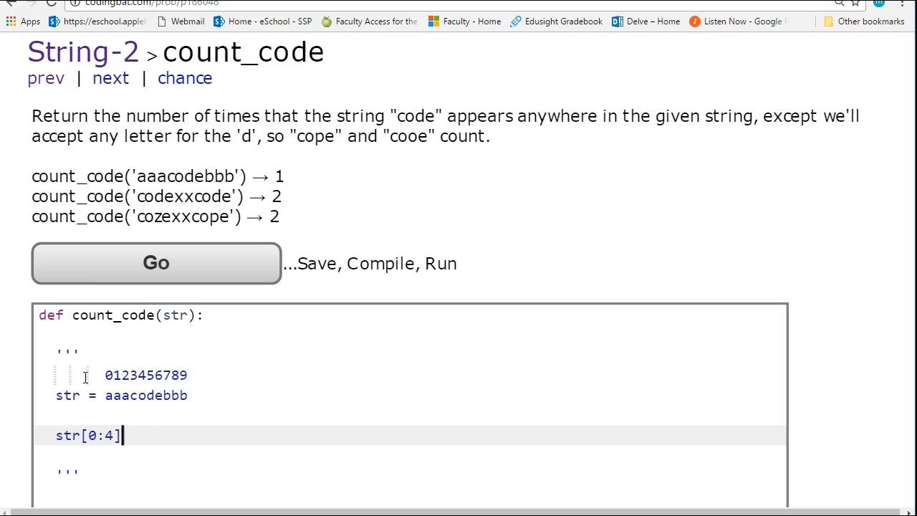
type("= \"")
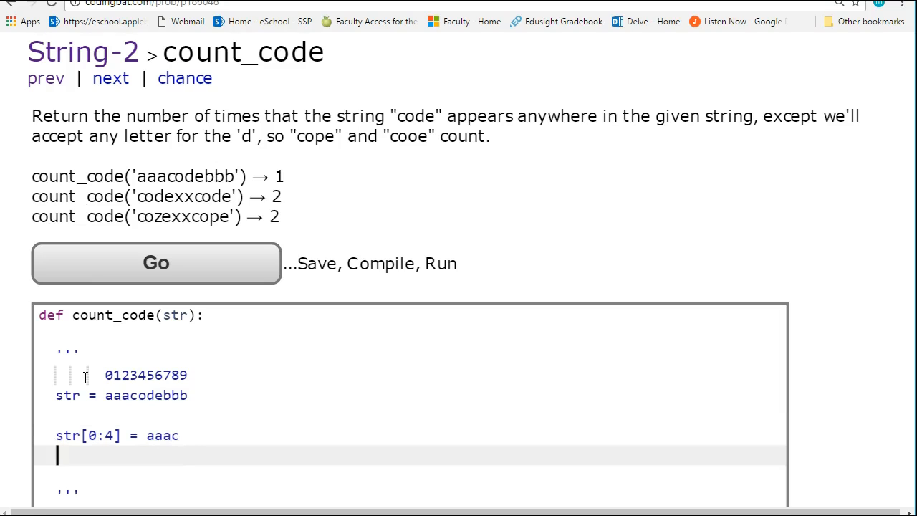
type("str[")
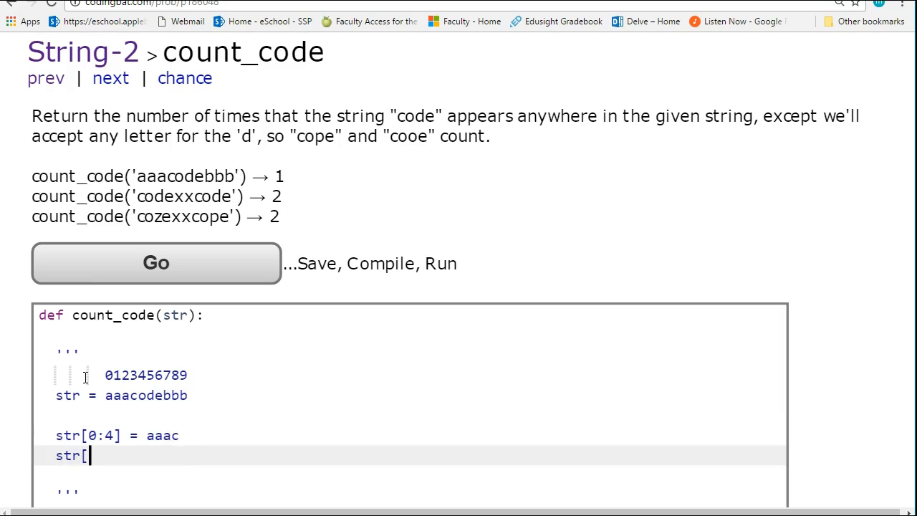
type("6:10] =")
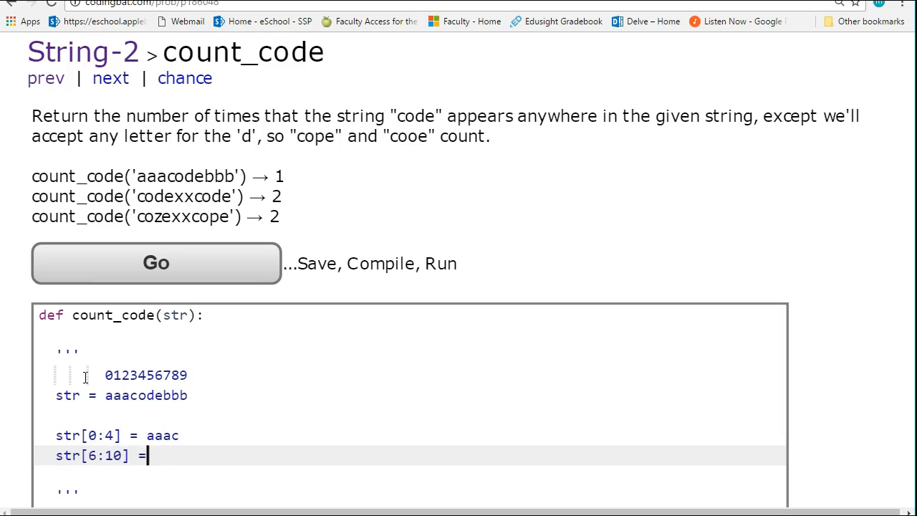
type("ebbb")
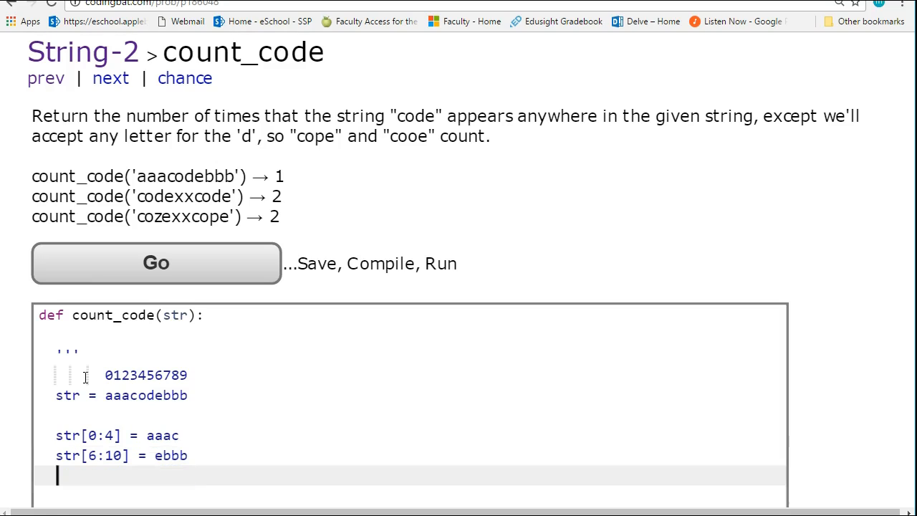
scroll("down", 3)
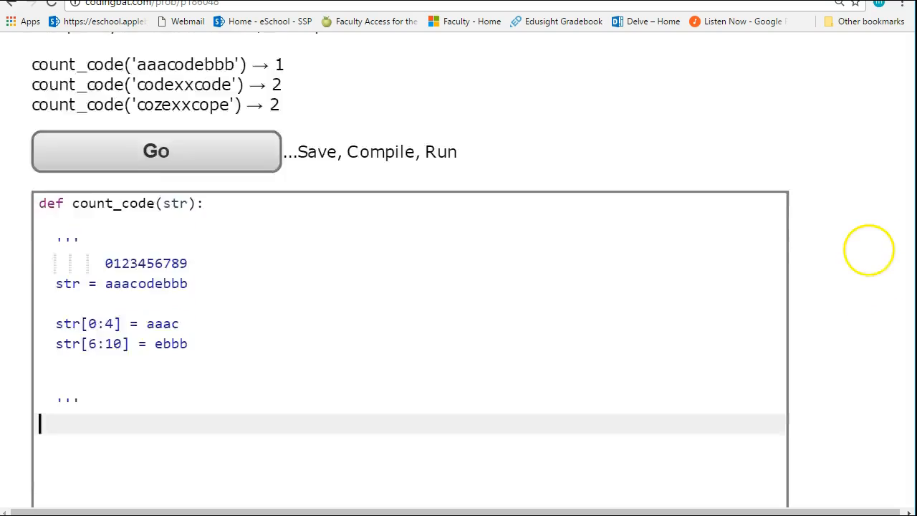
- Write the loop header for i in range(0,len(str) - 3,1): below the comment
scroll("down", 3)
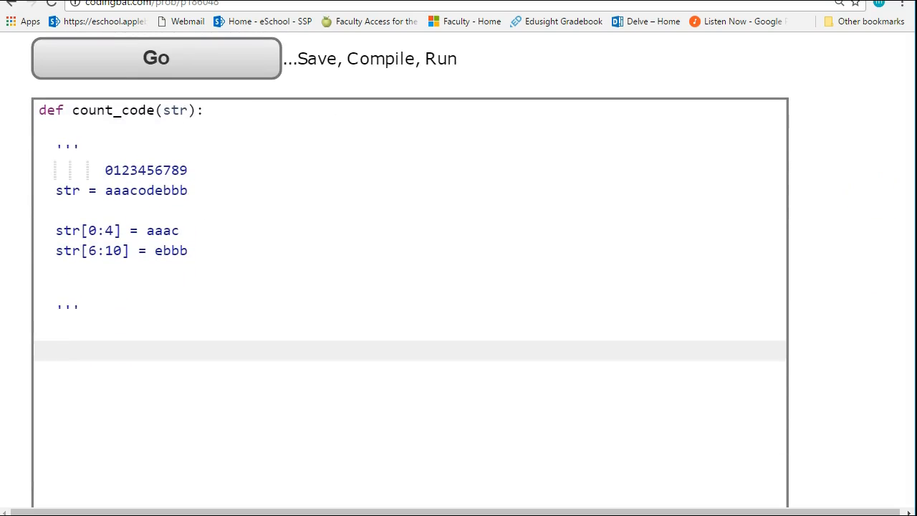
type("for")
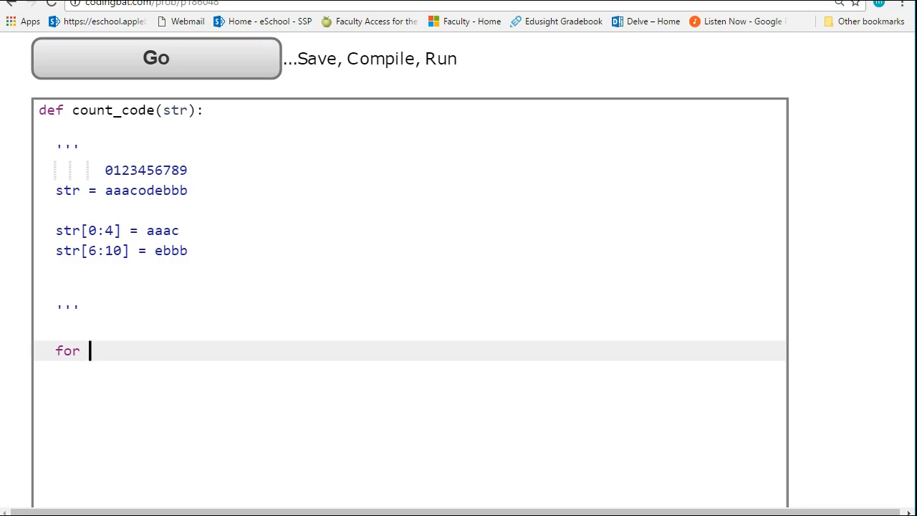
type("i in range")
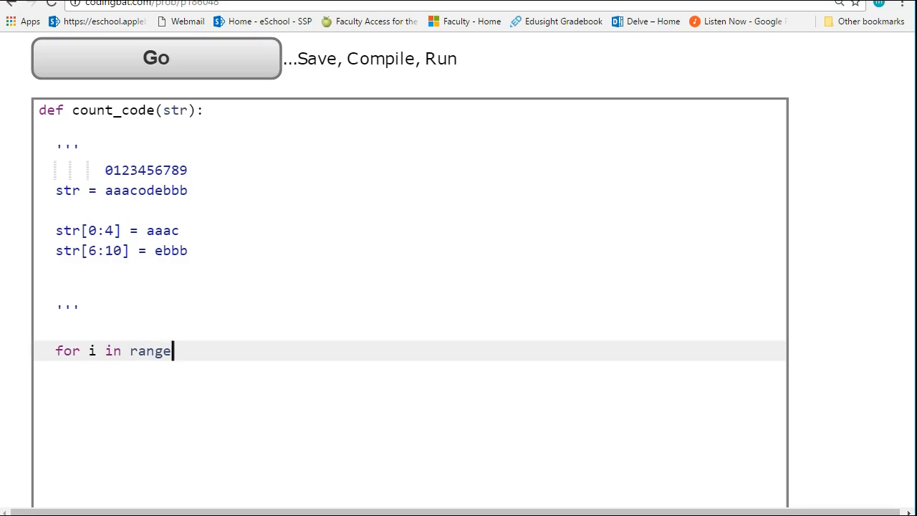
type("(0,")
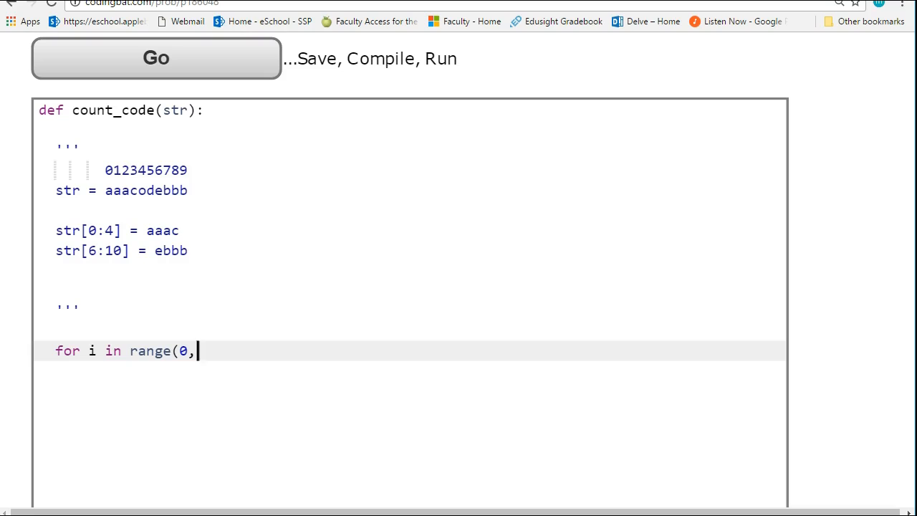
type("len(str) -")
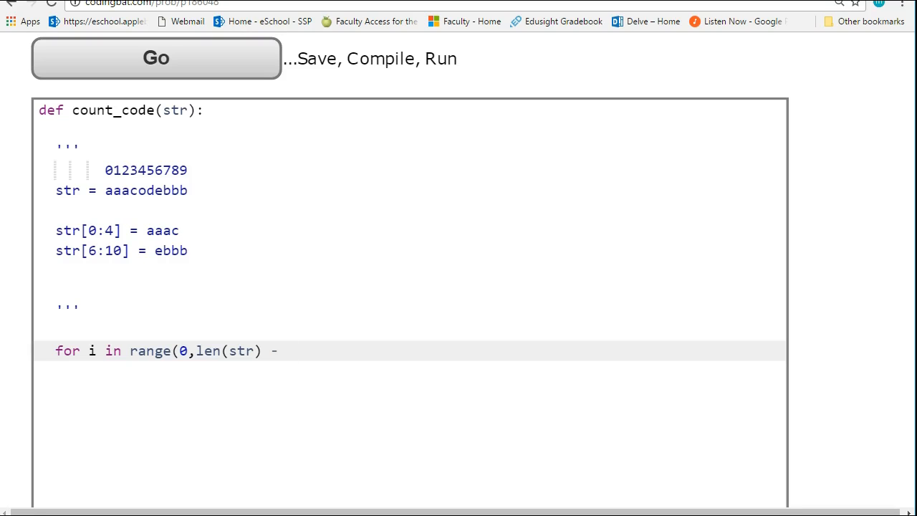
type("3")
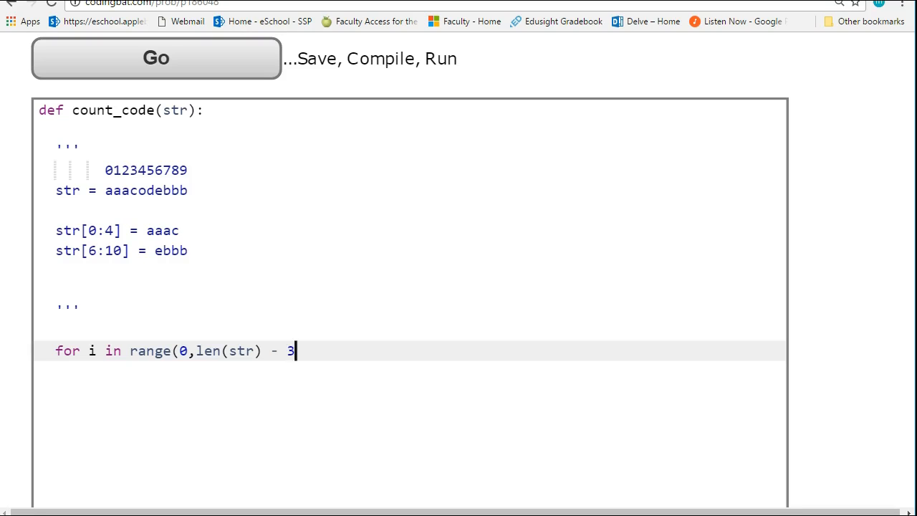
type(",1)")
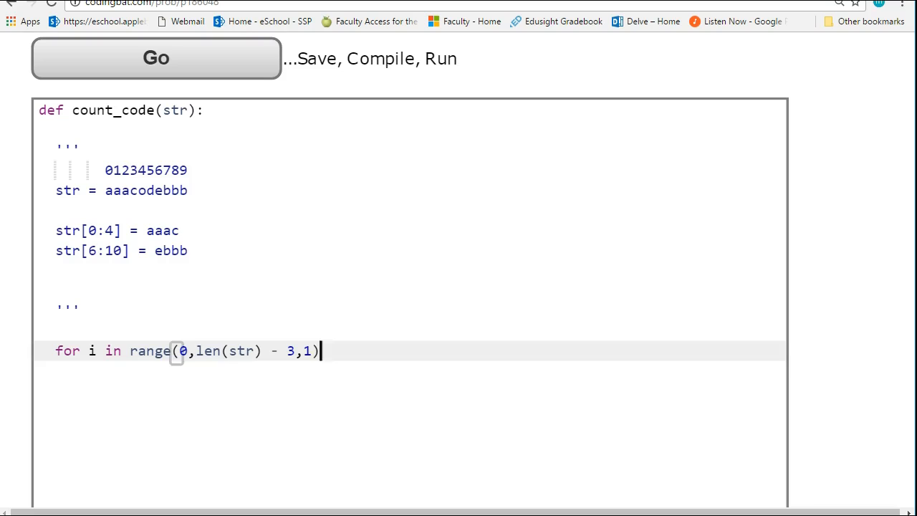
type(":")
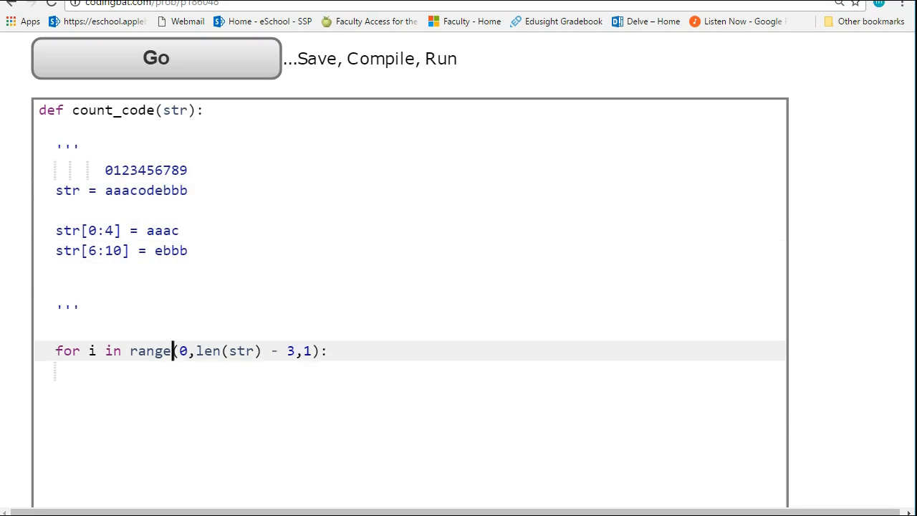
- Write the condition if str[i:i+4] == "code" inside the loop
type("if")
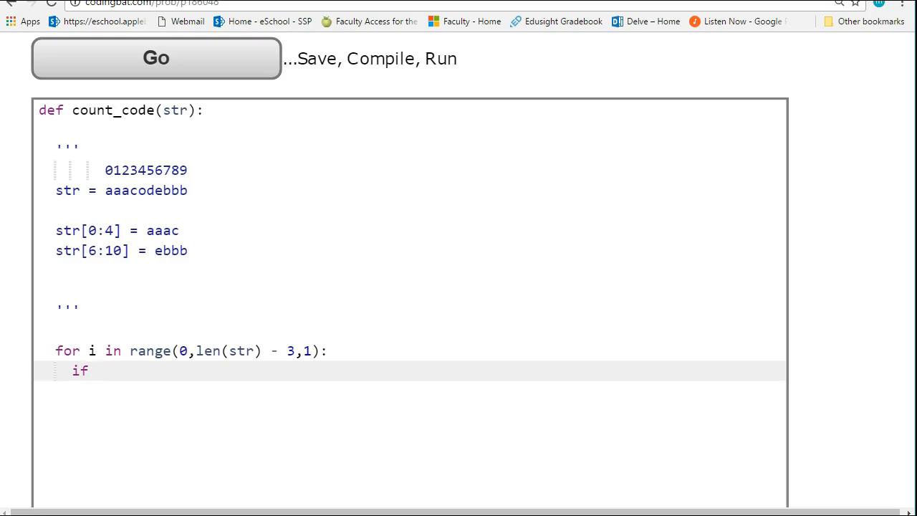
type("str[i")
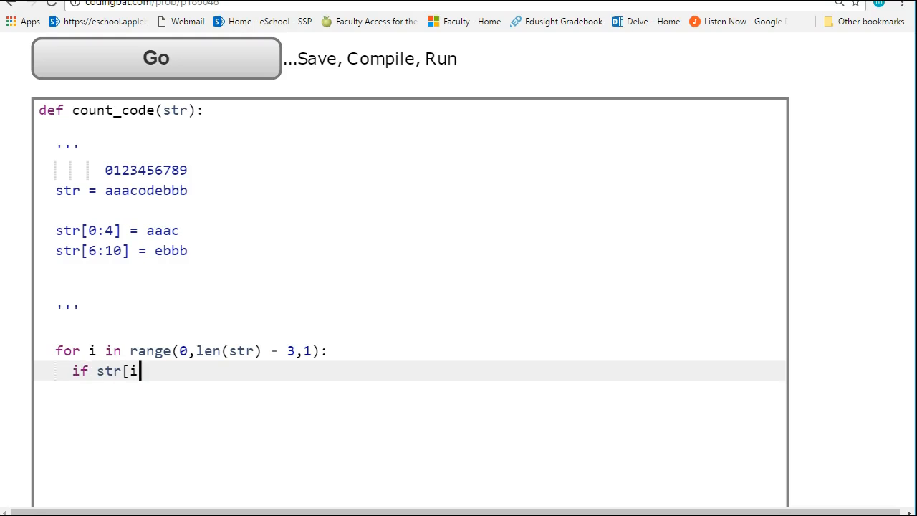
type(":i+4]")
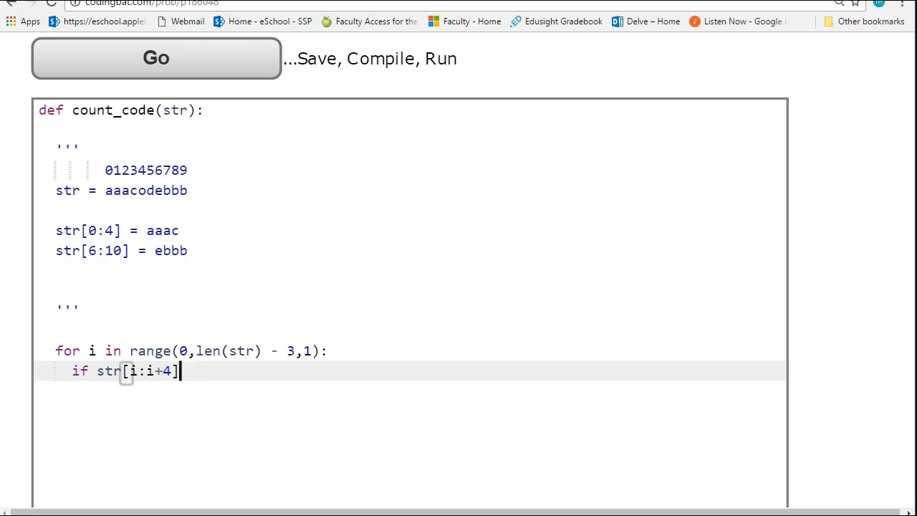
type("== \"co")
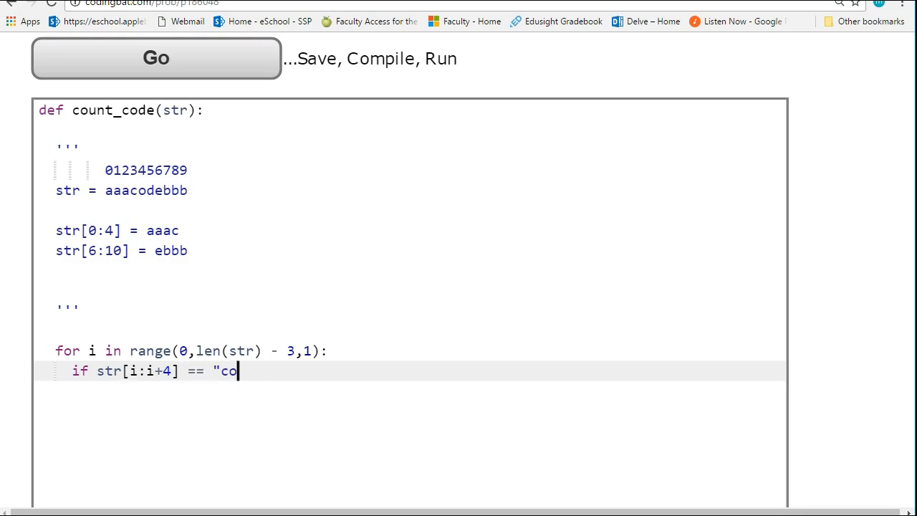
type("de\":")
type("ctr = c")
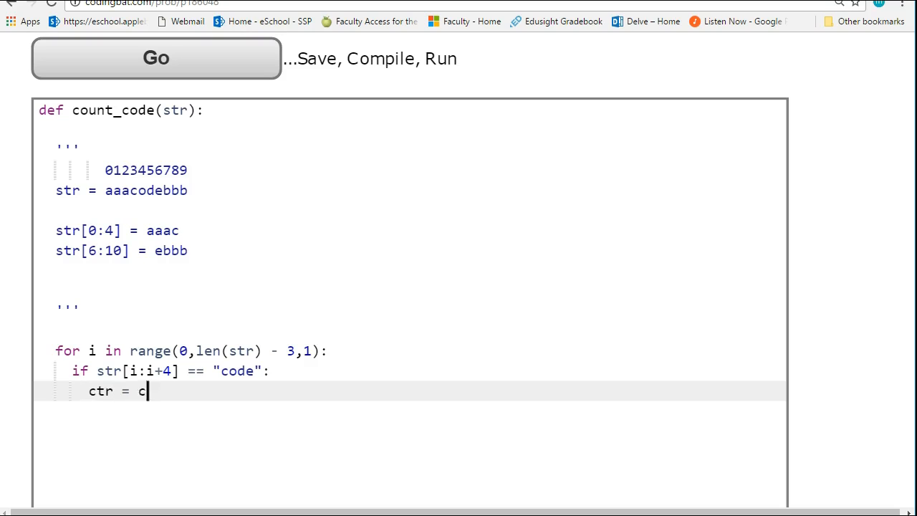
- Increment ctr in the if, return ctr after the loop, and initialize ctr = 0
type("tr + 1")
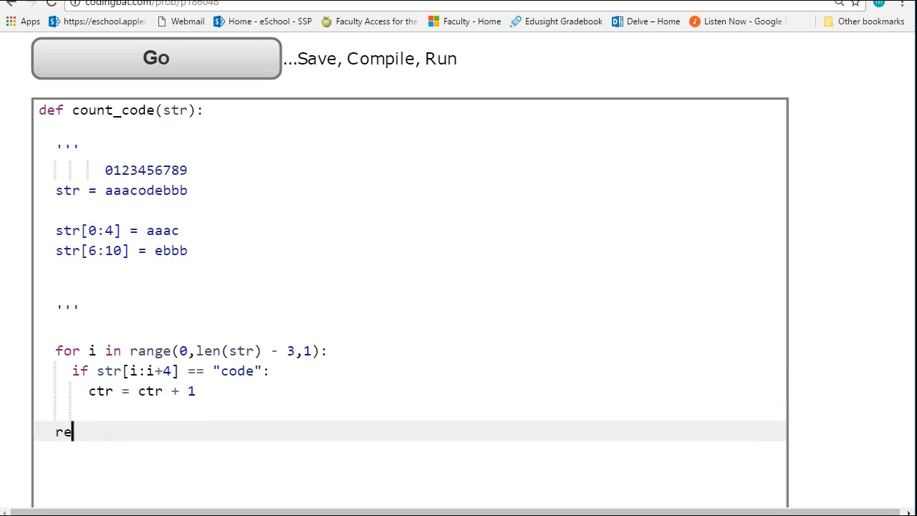
type("turn ctr")
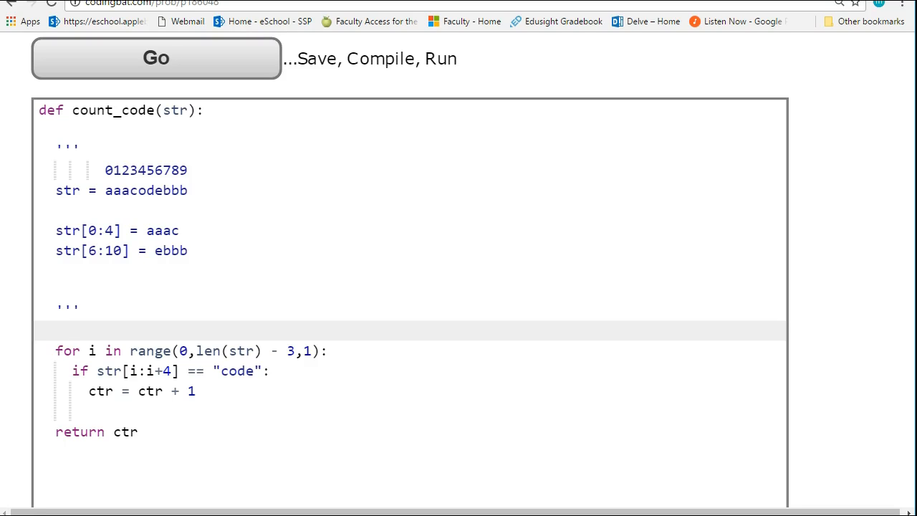
type("ctr = 0")
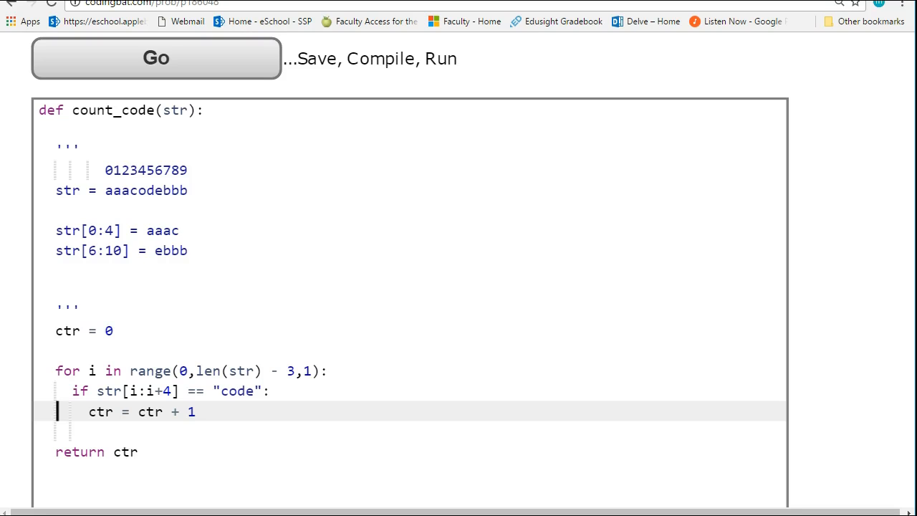
mouse_move(236, 68)
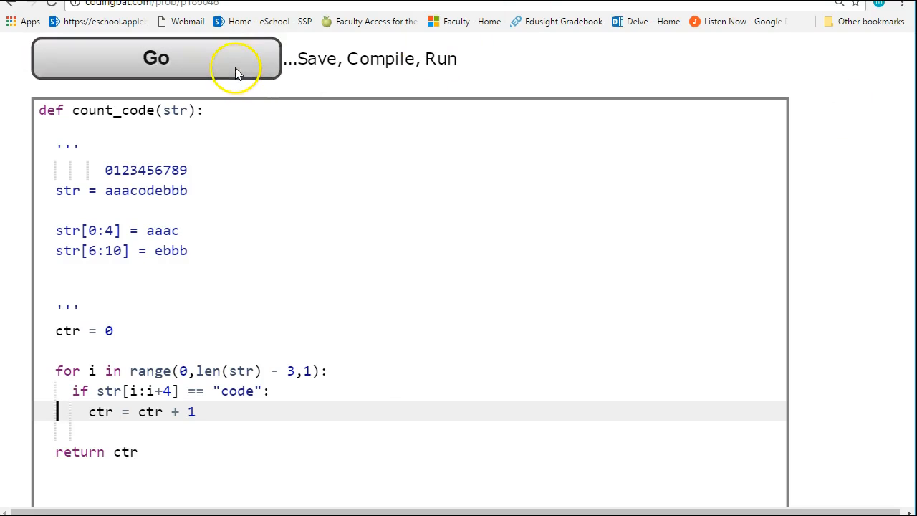
- Run the solution with Go; tests like cozexxcope, cozfxxcope and xxcozeyycop fail
left_click(156, 58)
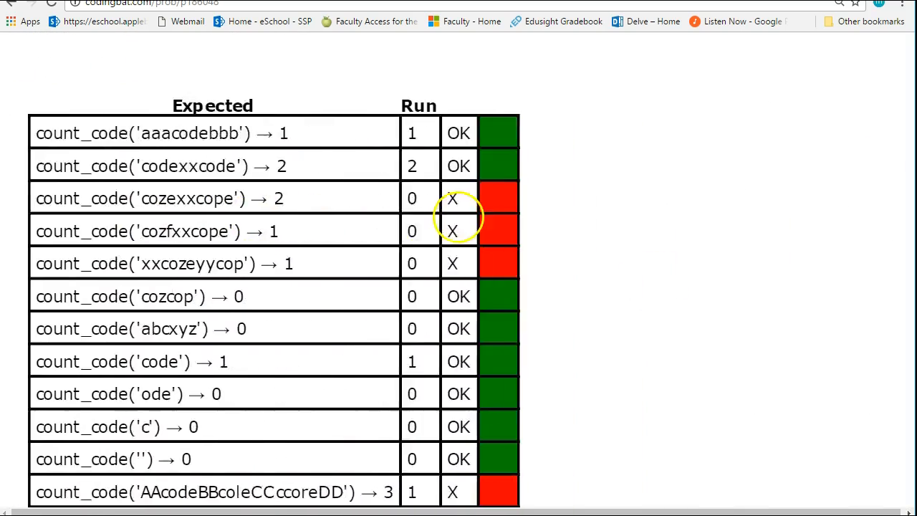
scroll("down", 3)
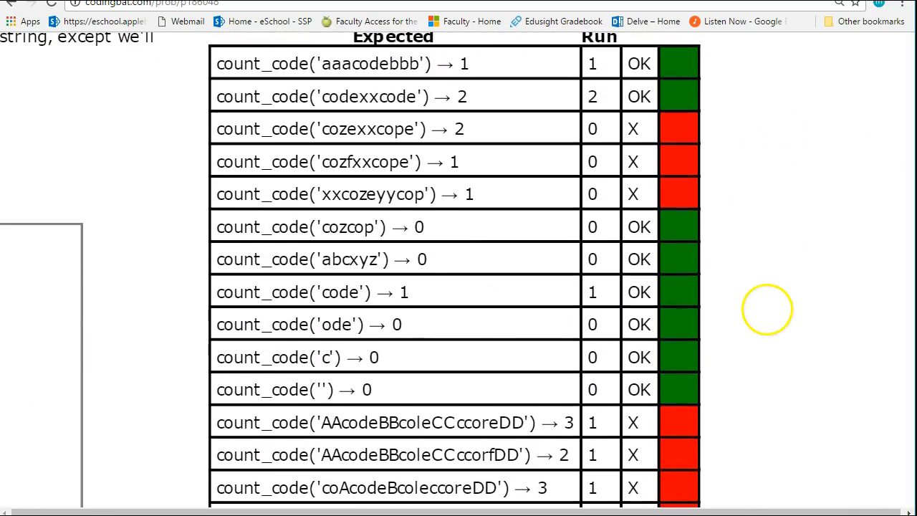
scroll("up", 3)
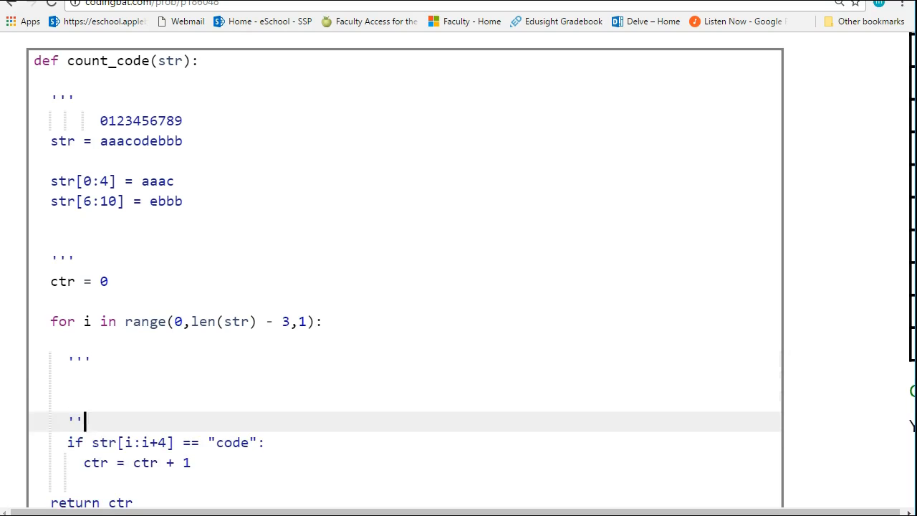
- Add loop comment notes indexing code as 0123, with w = code, w[0:2] and w[3]
type("code")
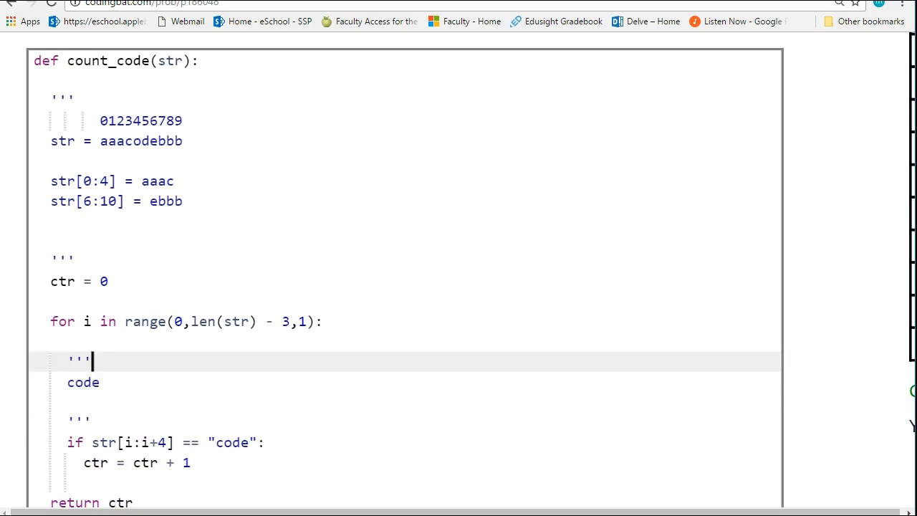
type("0123")
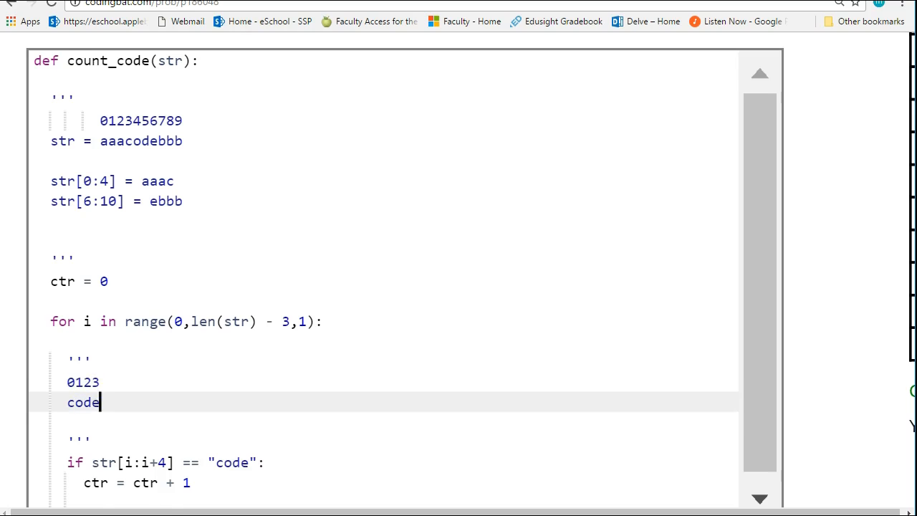
scroll("down", 3)
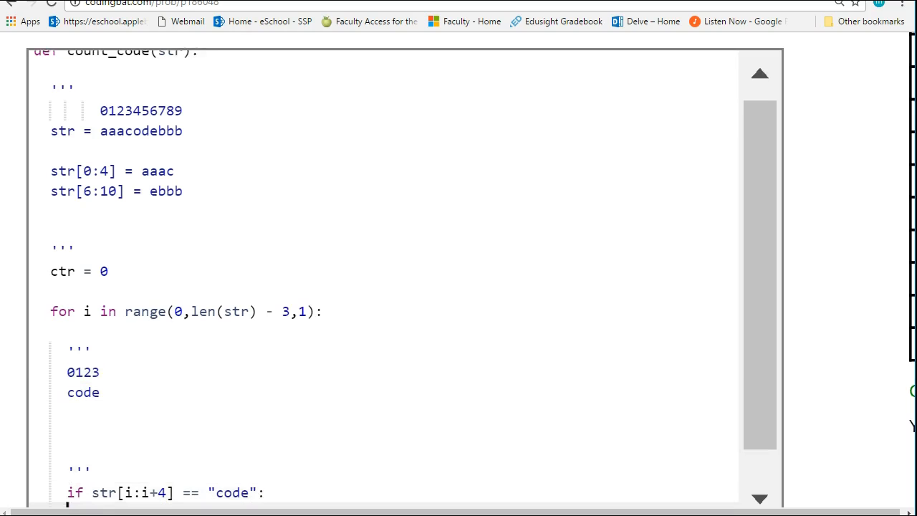
scroll("down", 3)
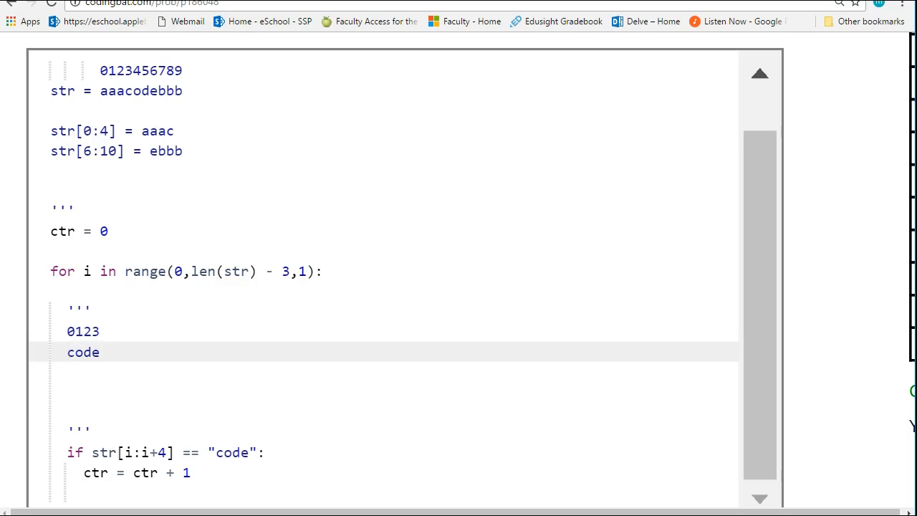
type("w =")
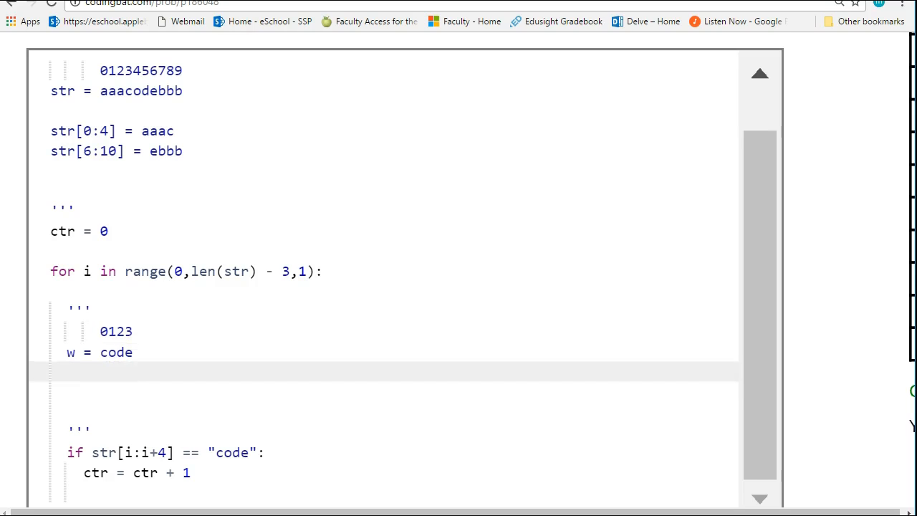
type("w")
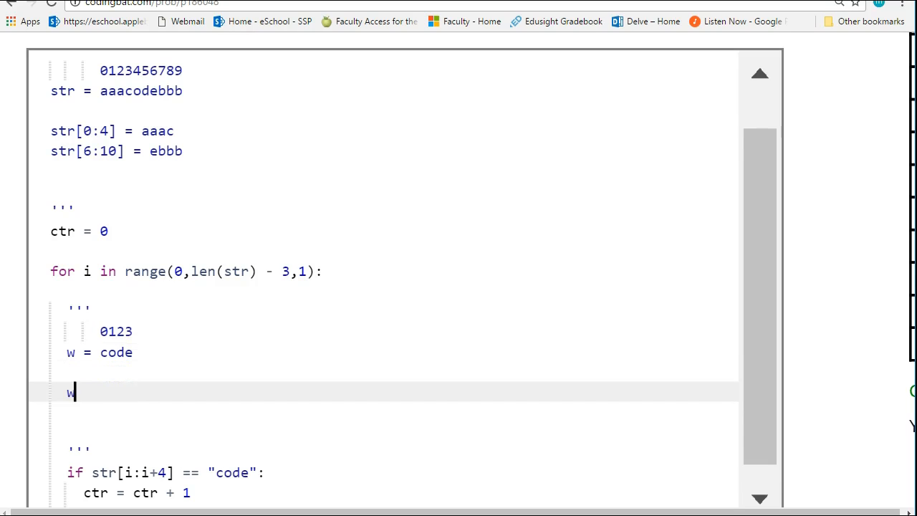
type("[0:2")
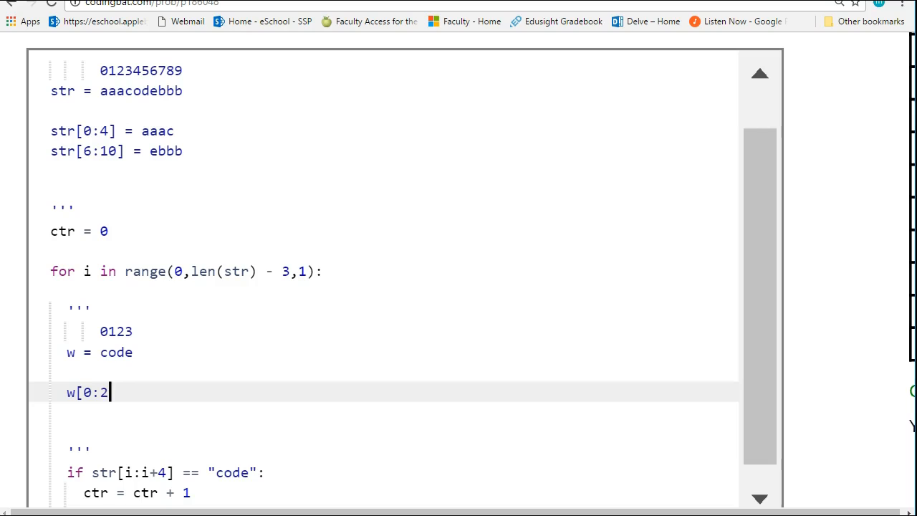
type("]")
type("w[")
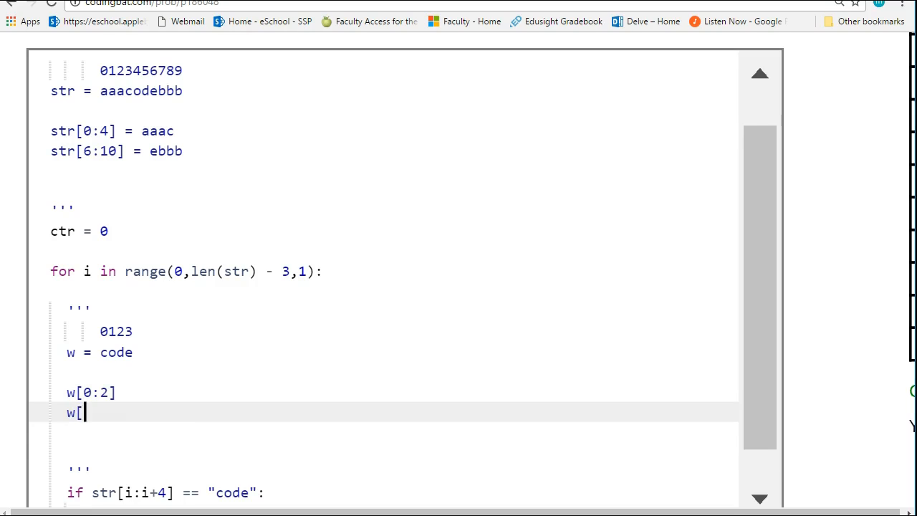
type("3]")
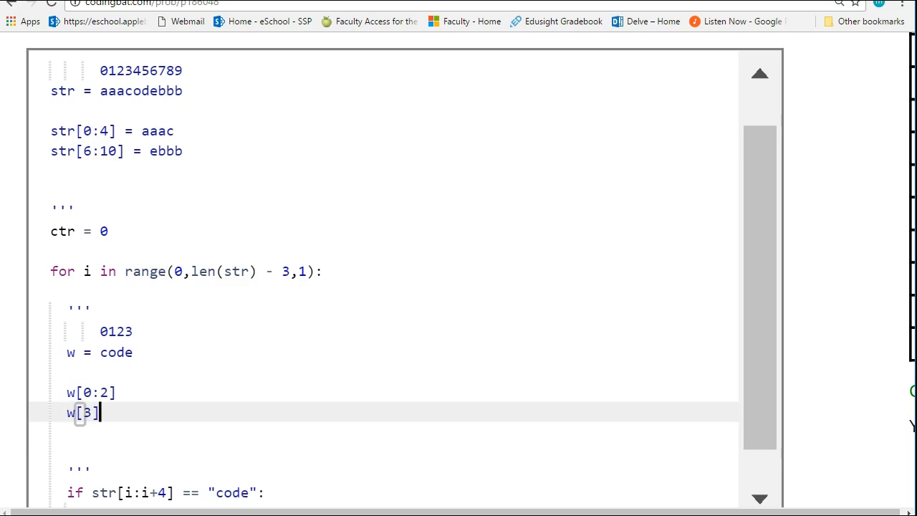
scroll("down", 3)
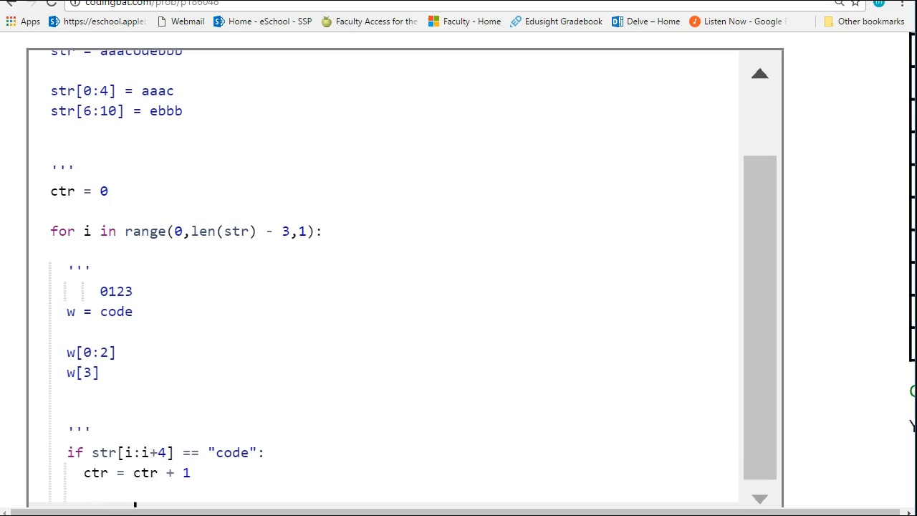
- Change the if condition to str[i:i+2] == "co" and str[i+3] == "e"
left_click(170, 452)
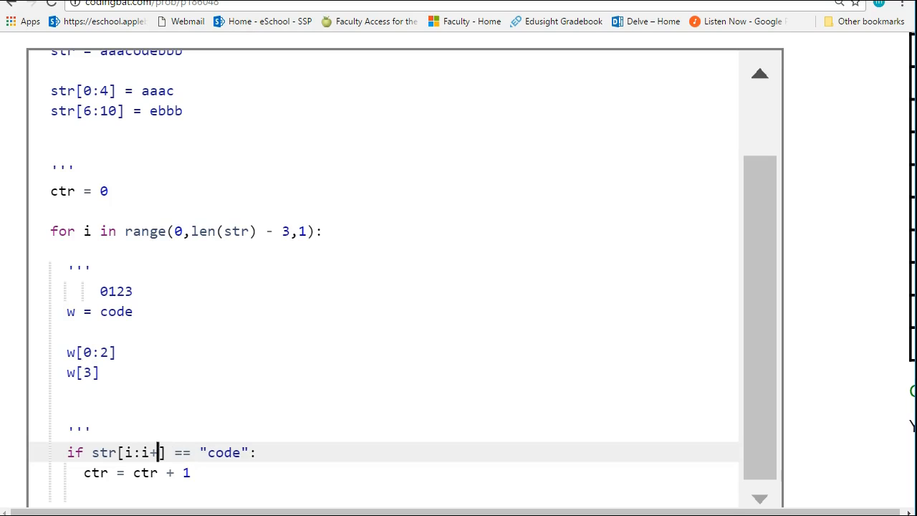
type("2")
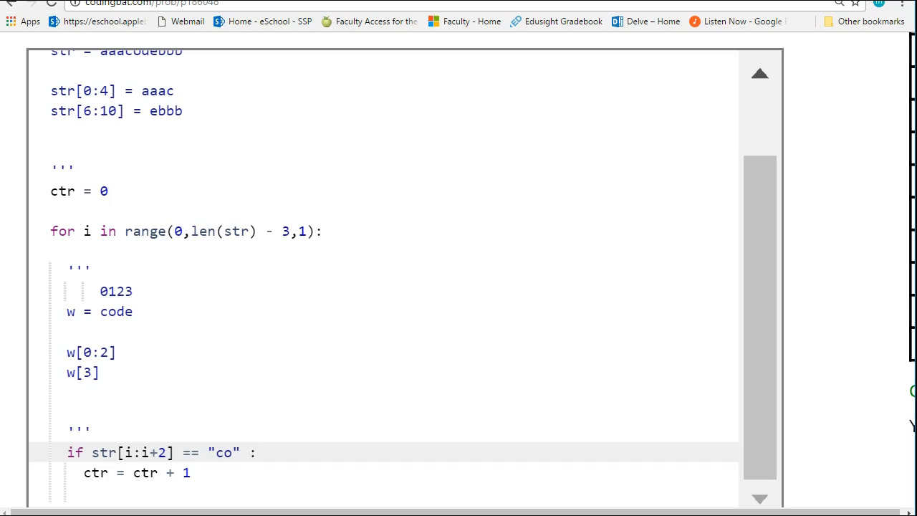
type("and")
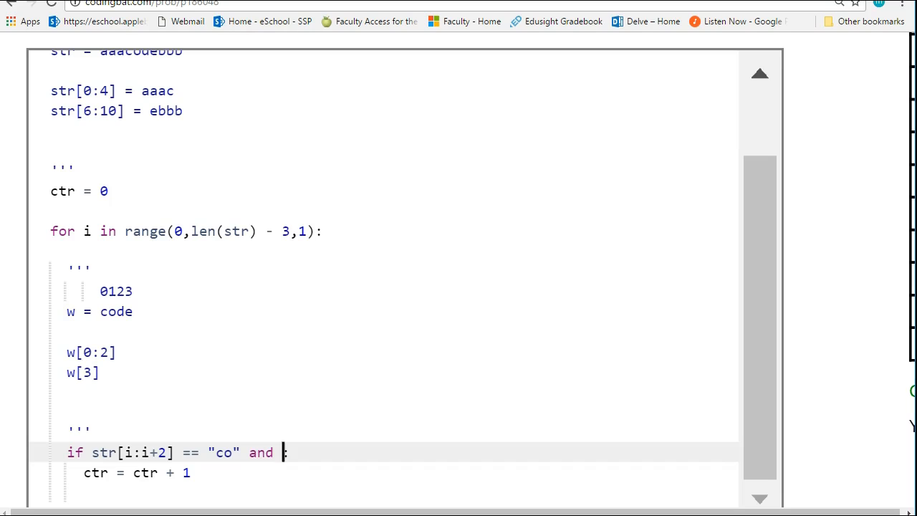
type("str[i+3")
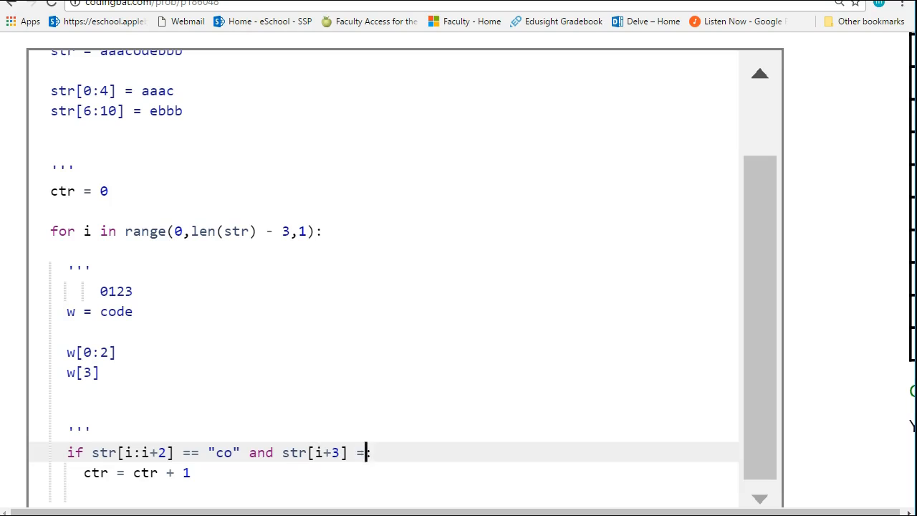
type("= e")
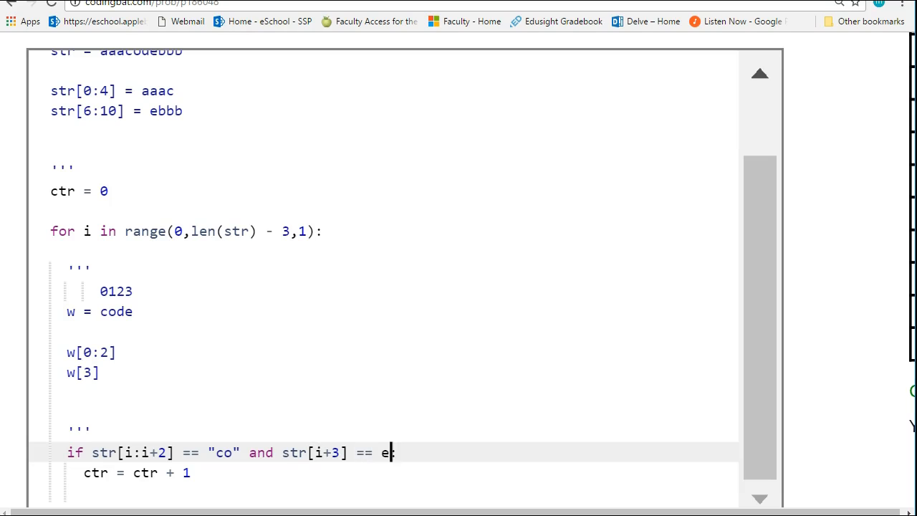
type("\":")
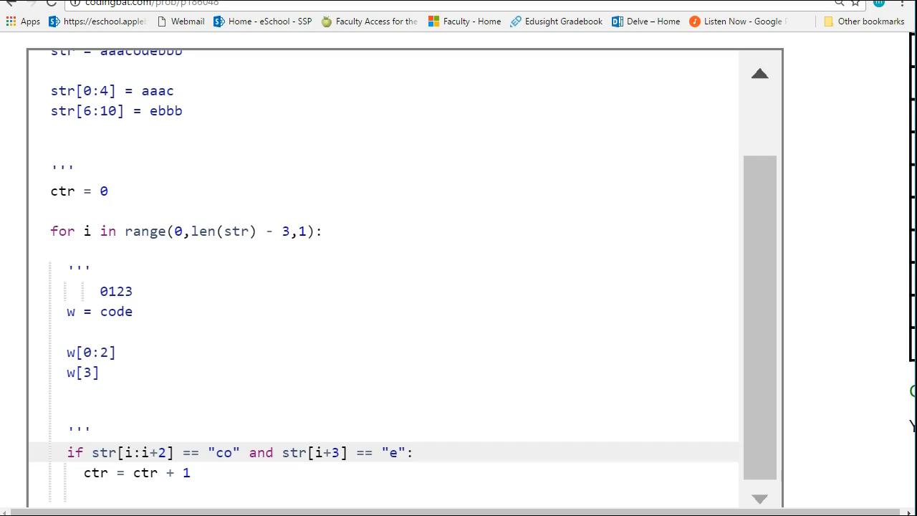
scroll("down", 3)
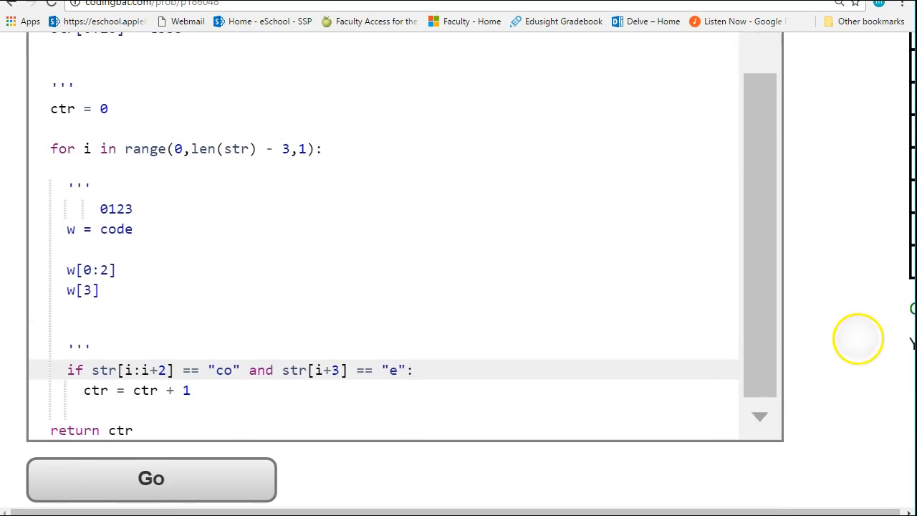